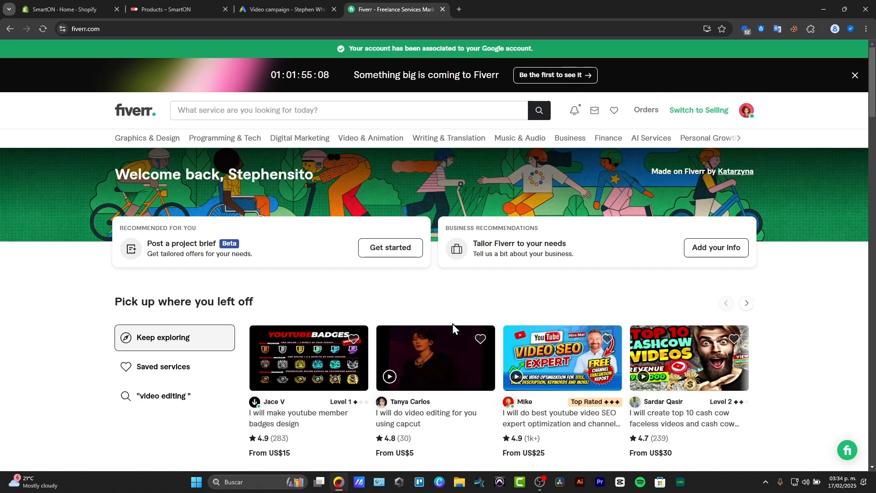
pyautogui.moveTo(487, 462)
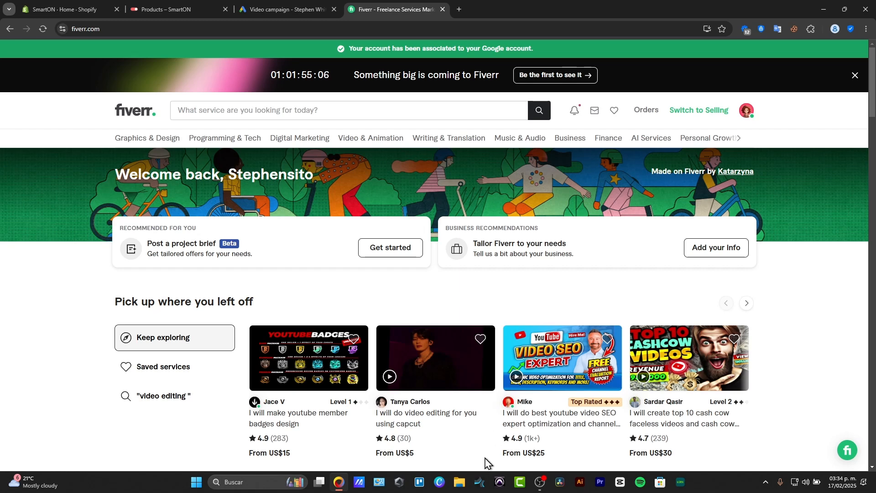
# Open the CapCut video editing gig and flip through its gallery samples, including the review video.
pyautogui.click(435, 358)
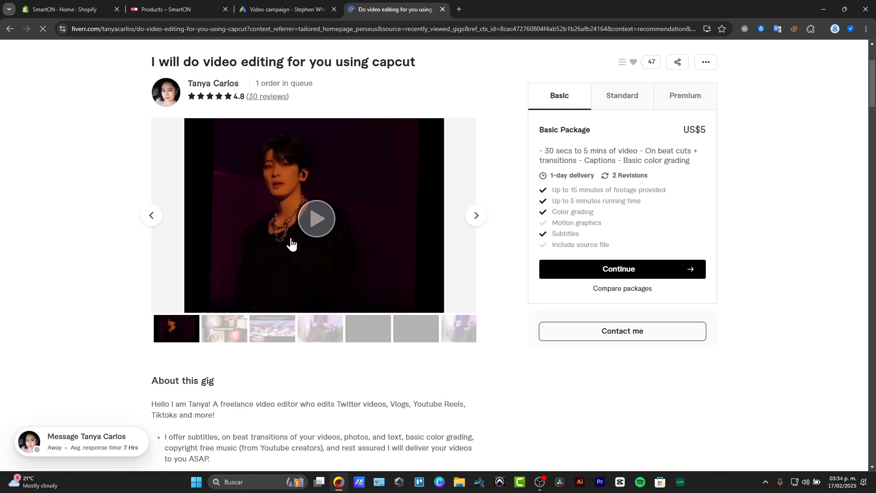
pyautogui.click(224, 328)
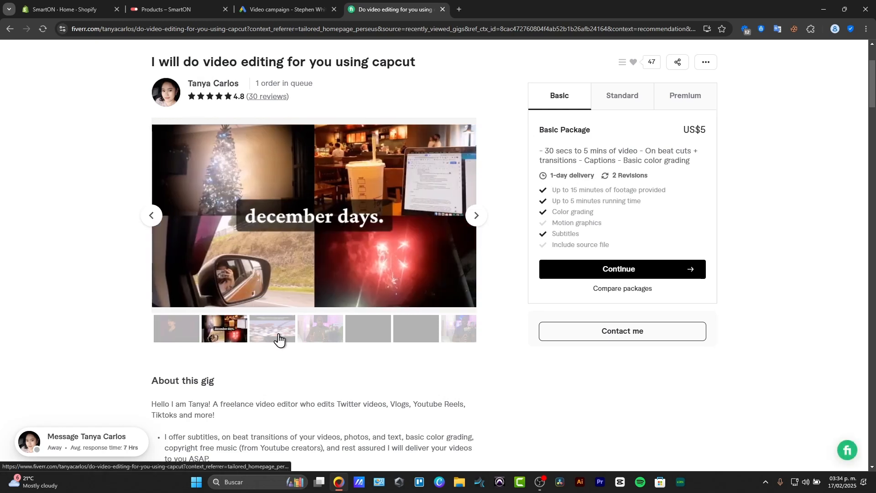
pyautogui.click(477, 215)
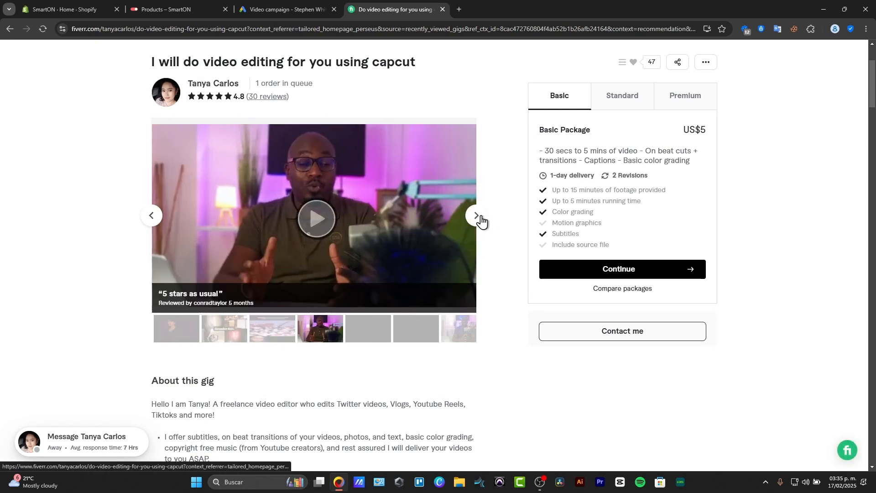
pyautogui.click(476, 216)
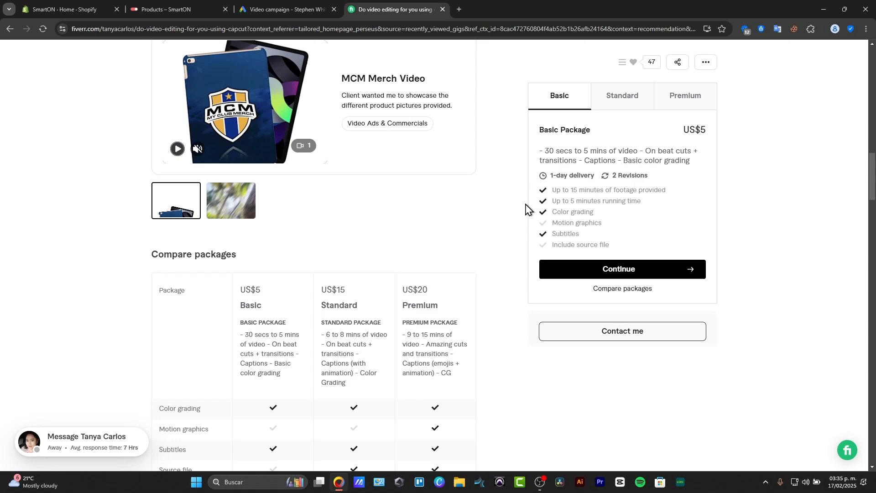
# Look down through the gig's package comparison and reviews.
pyautogui.scroll(-3)
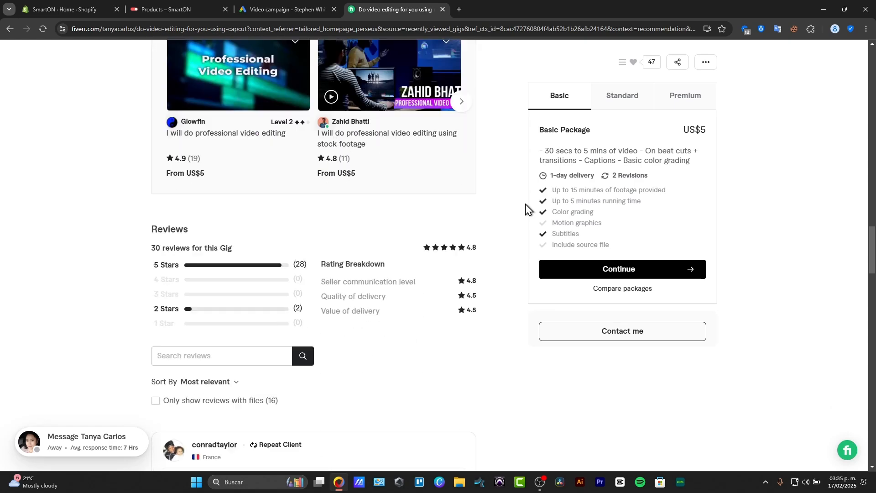
pyautogui.scroll(-3)
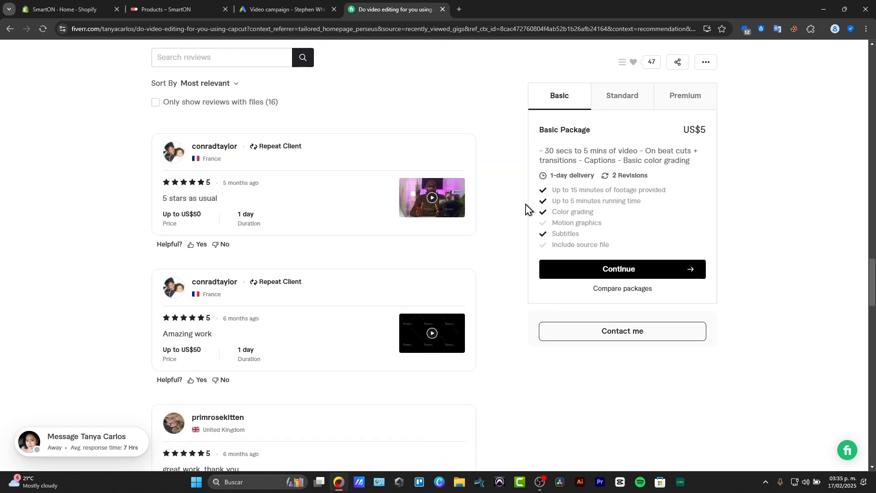
pyautogui.scroll(-3)
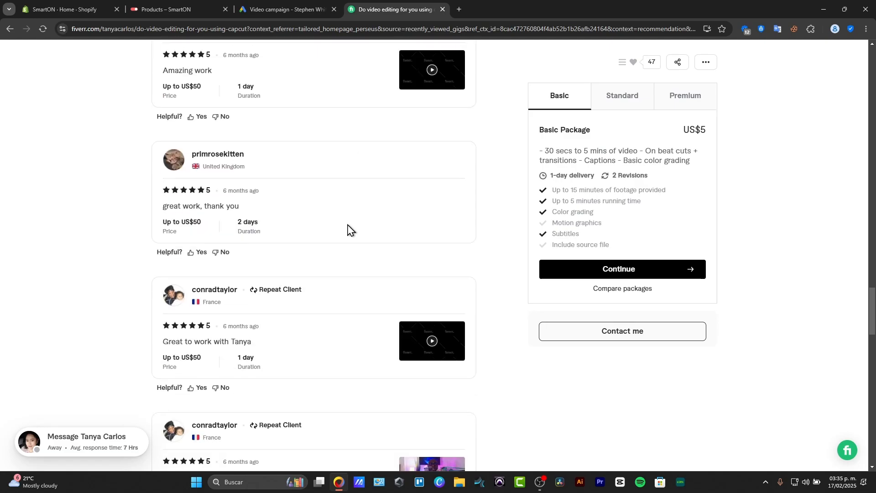
pyautogui.scroll(-3)
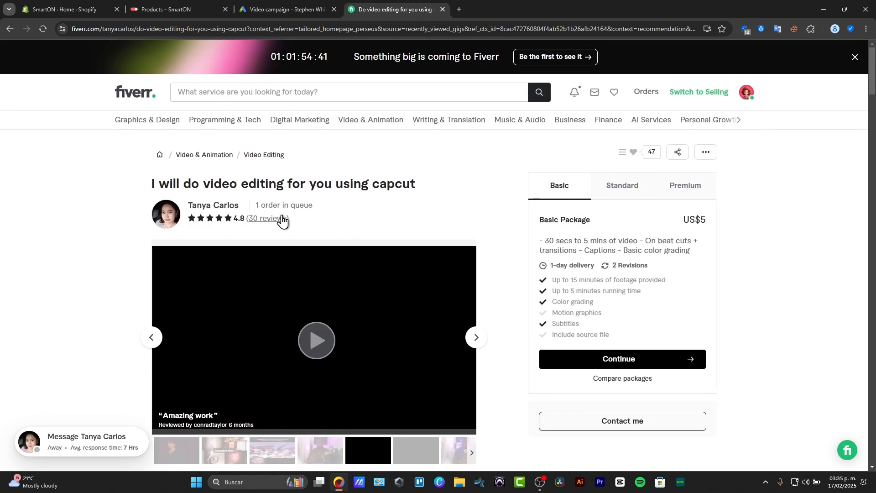
# Go to your own Stephensito buyer profile page with its checklist.
pyautogui.click(267, 219)
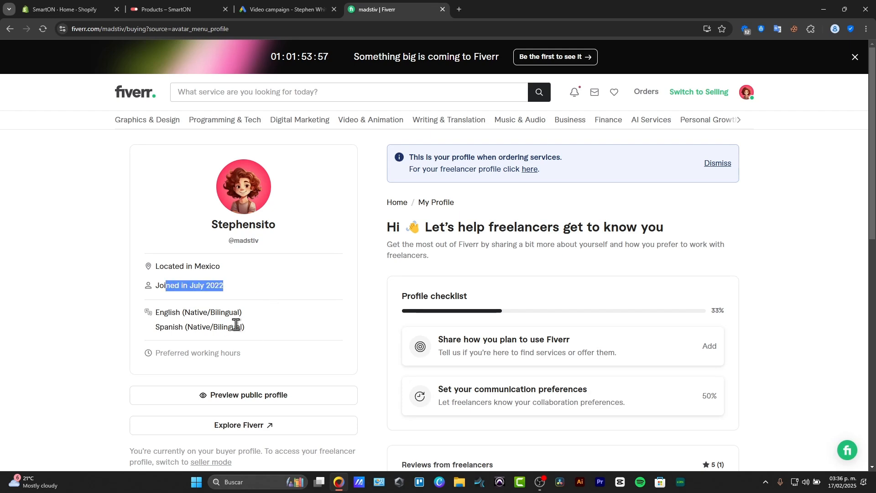
pyautogui.moveTo(290, 401)
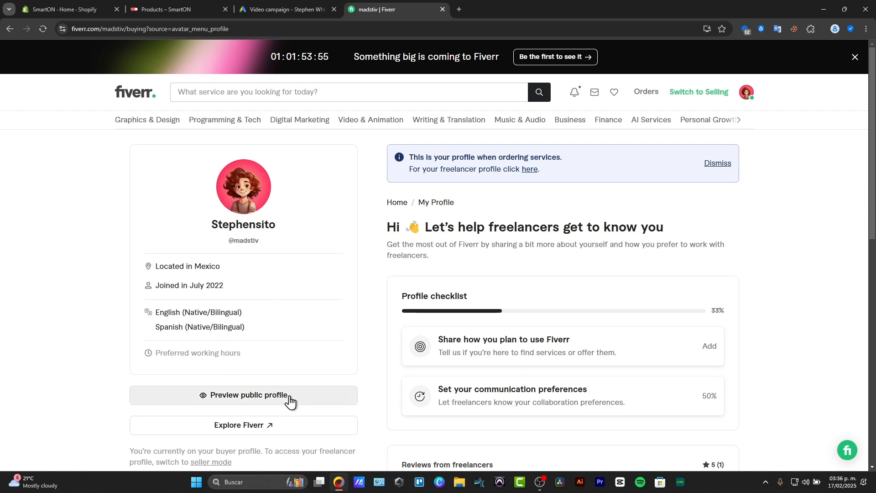
pyautogui.click(745, 91)
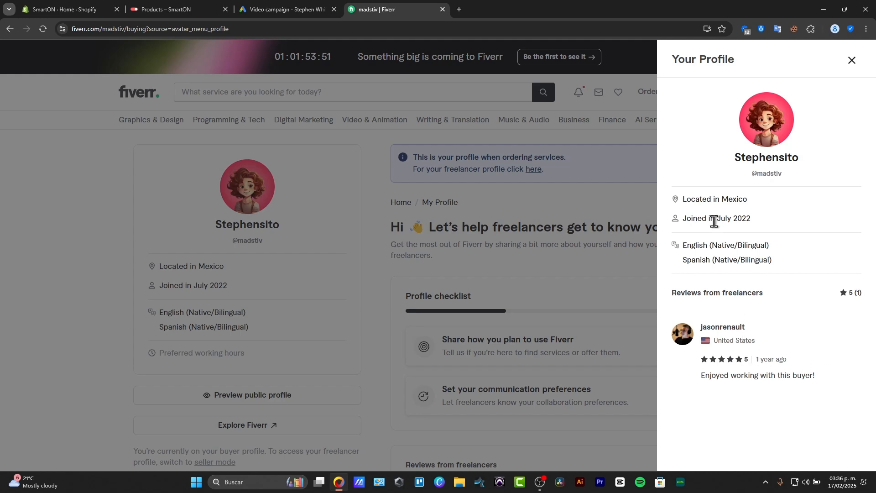
pyautogui.moveTo(704, 218); pyautogui.dragTo(751, 218)
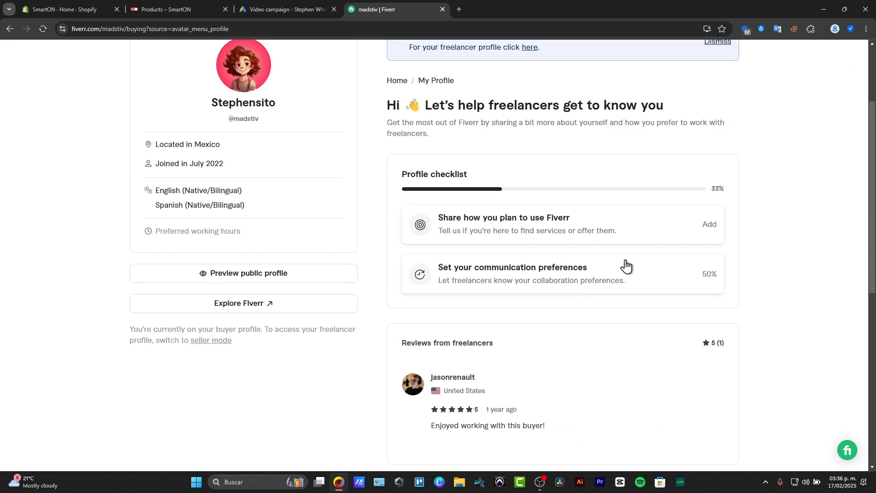
pyautogui.scroll(-3)
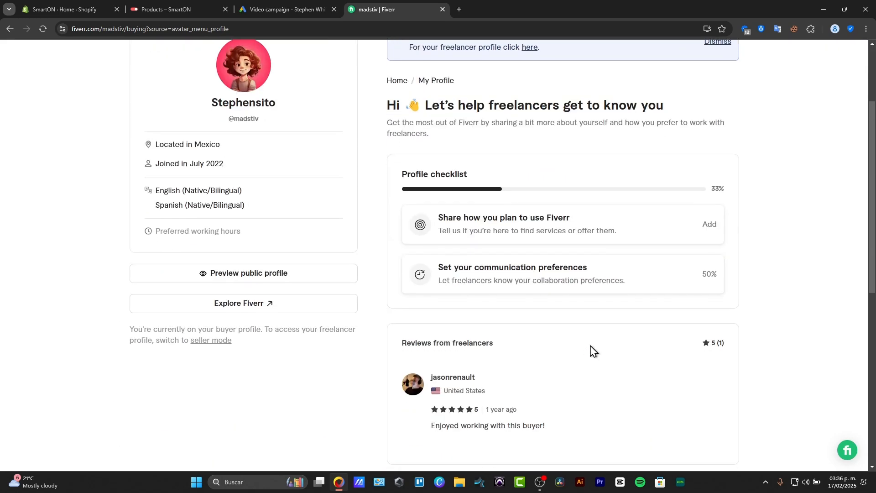
# Answer the usage question with 'Selling freelance services' and land on the seller profile editor.
pyautogui.click(708, 224)
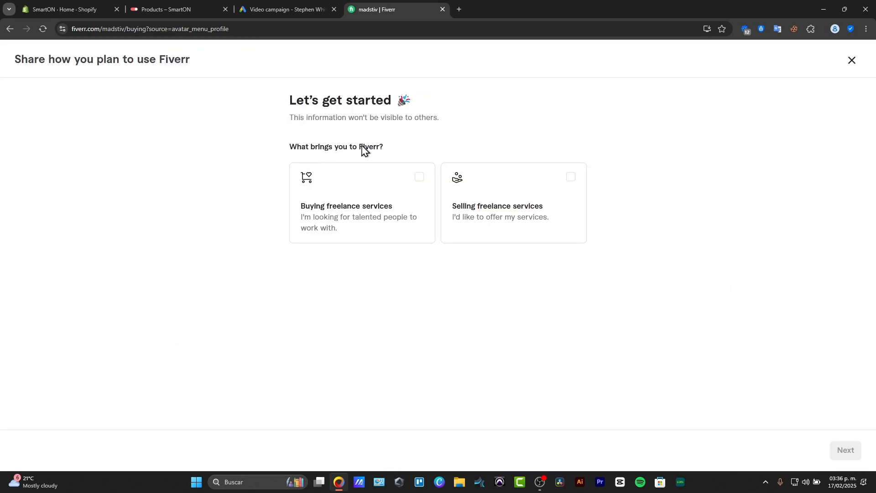
pyautogui.click(513, 203)
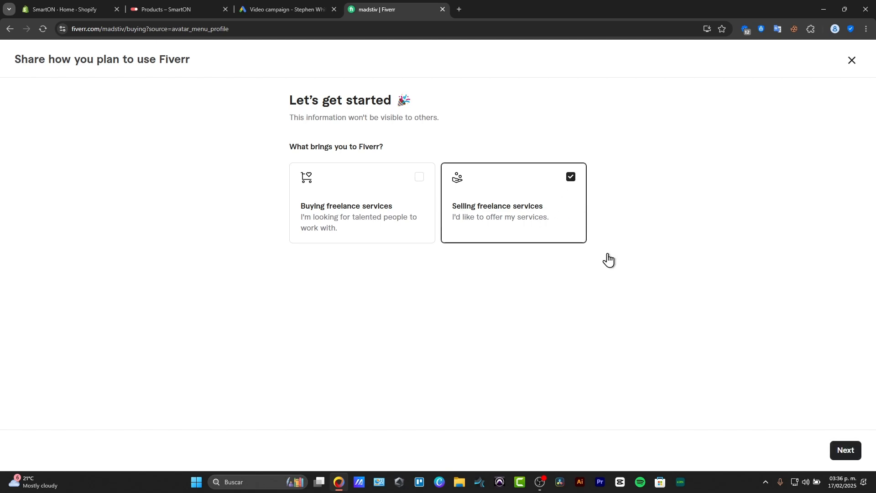
pyautogui.click(844, 450)
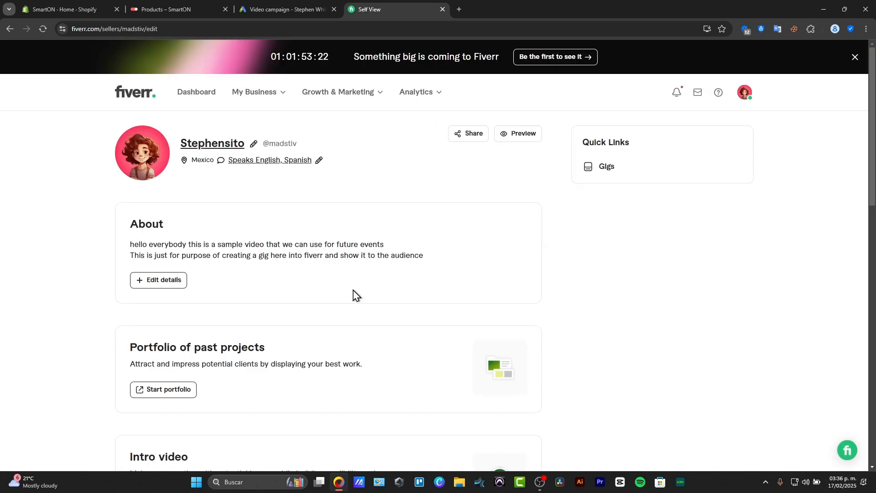
pyautogui.scroll(-3)
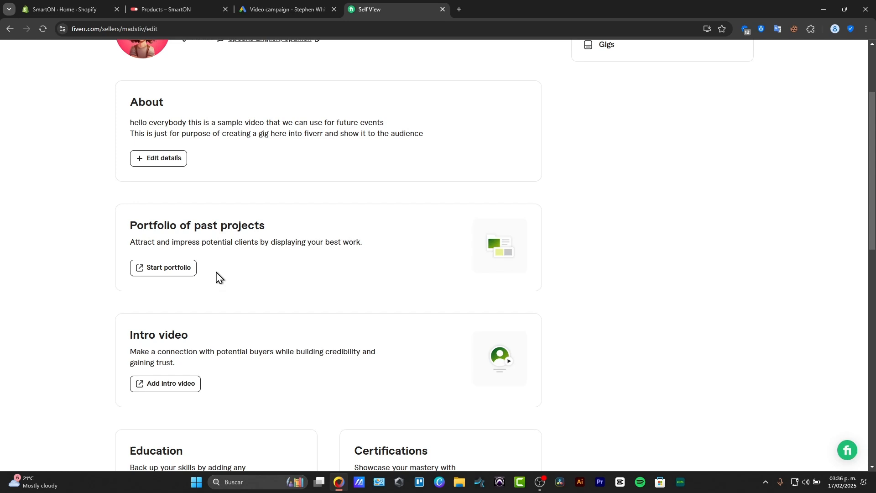
# Start the portfolio with Made on Fiverr switched on and begin a new project.
pyautogui.click(163, 268)
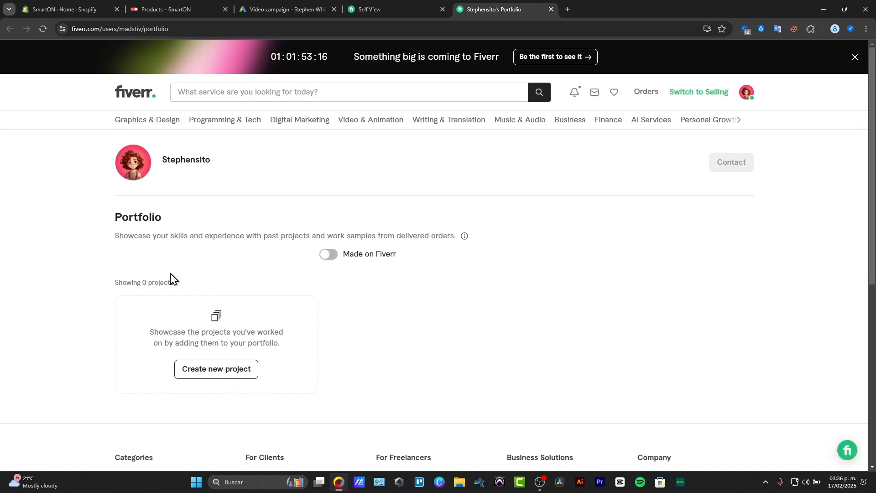
pyautogui.click(328, 255)
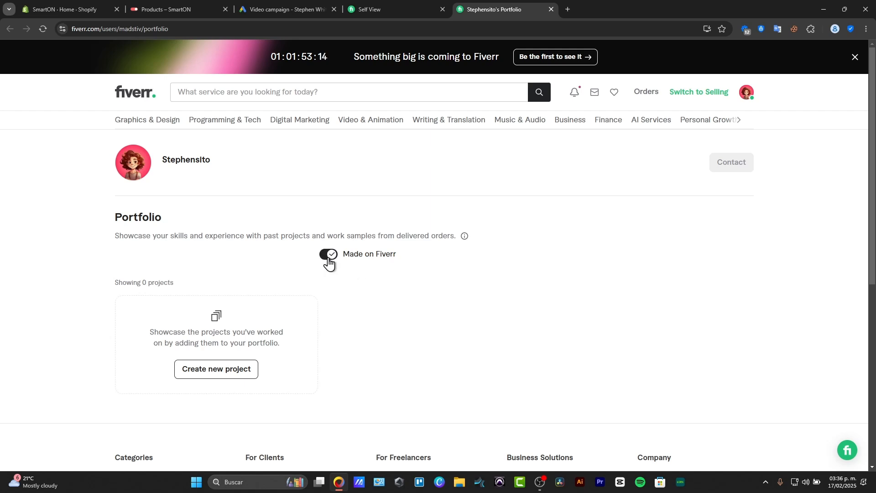
pyautogui.moveTo(258, 368)
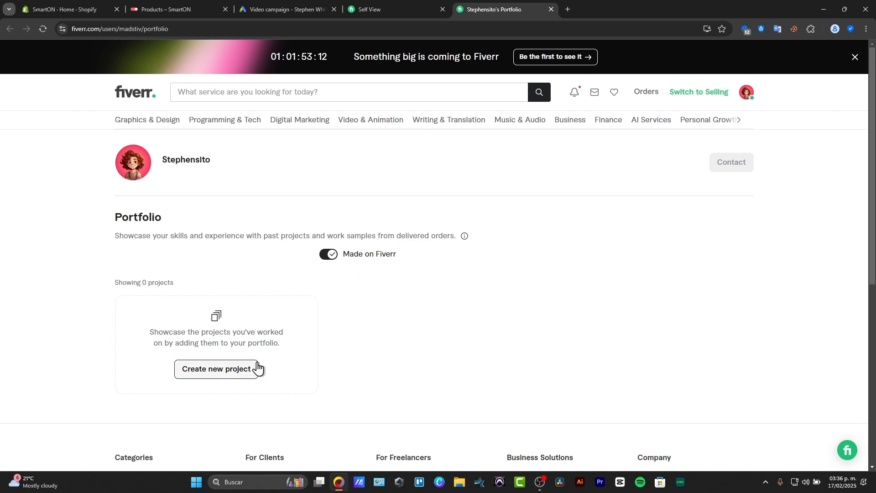
pyautogui.click(215, 367)
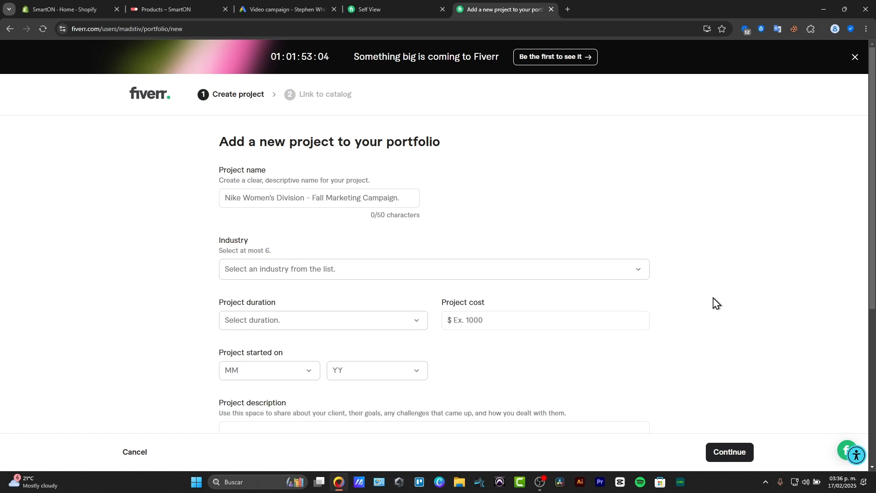
# Name the project 'Coinci...', set duration to 7-30 days and cost to 50000.
pyautogui.click(319, 198)
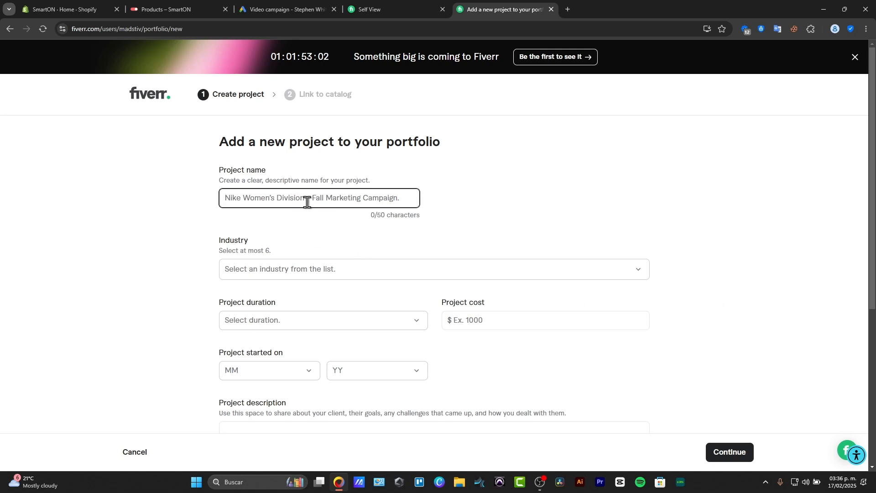
pyautogui.write('Coinci')
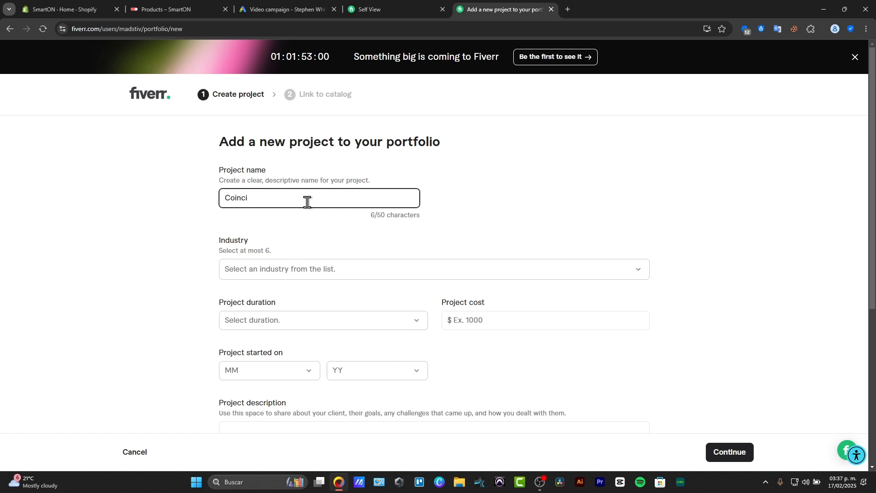
pyautogui.click(323, 320)
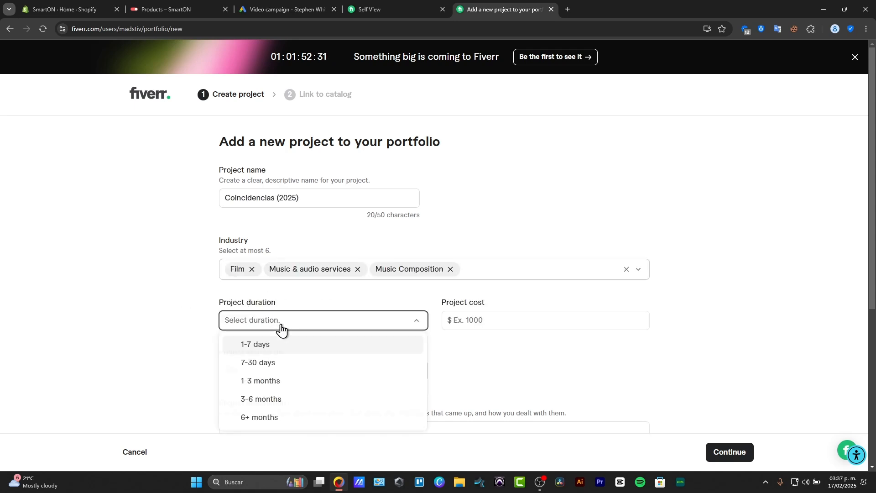
pyautogui.click(255, 345)
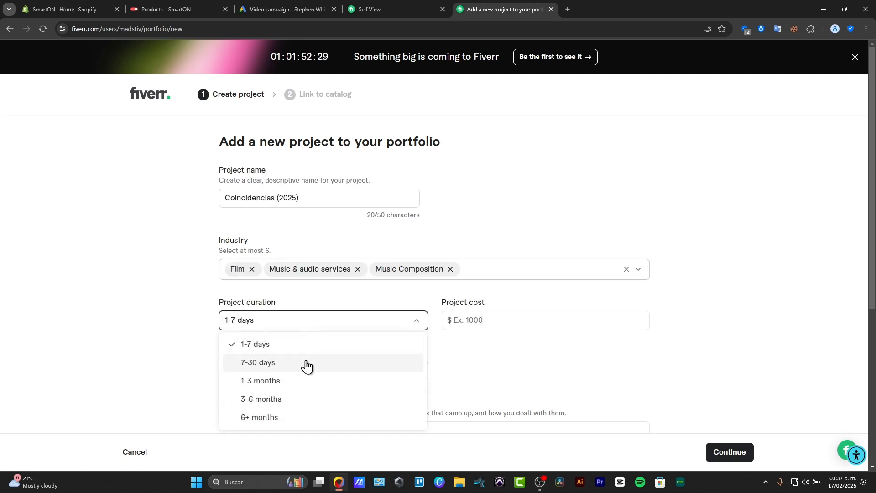
pyautogui.click(258, 363)
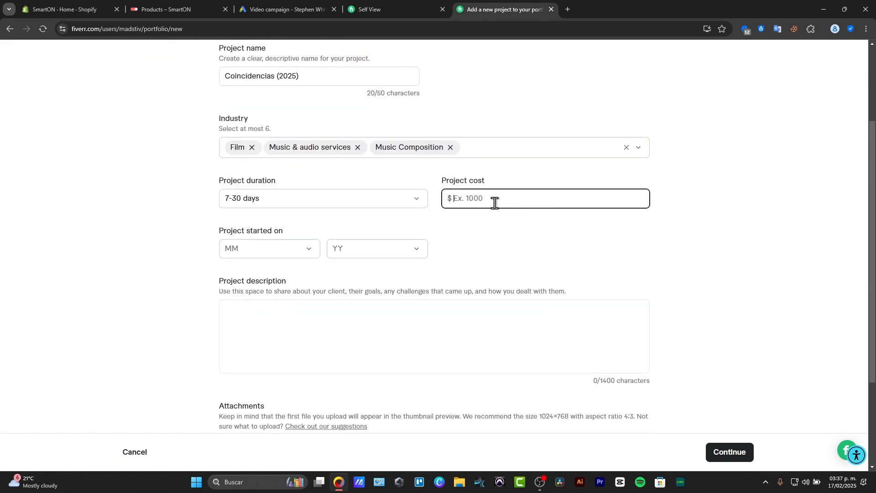
pyautogui.write('50000')
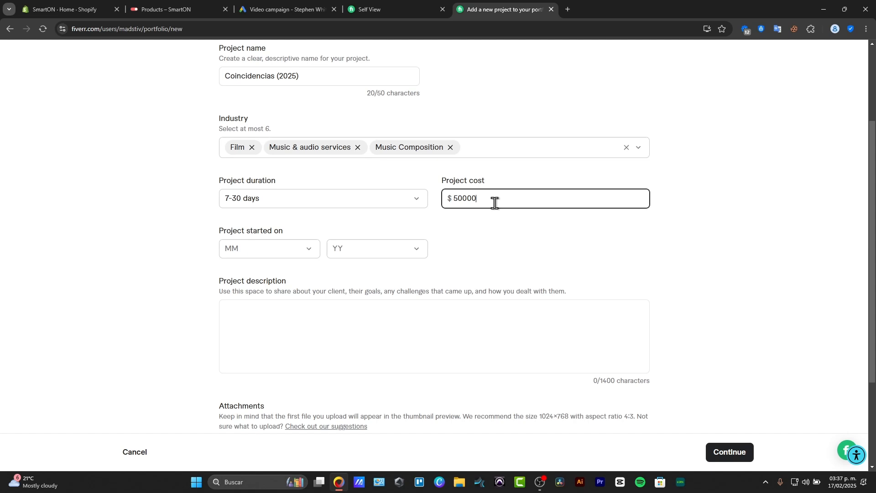
# Set the project's start date to January 2025.
pyautogui.click(268, 248)
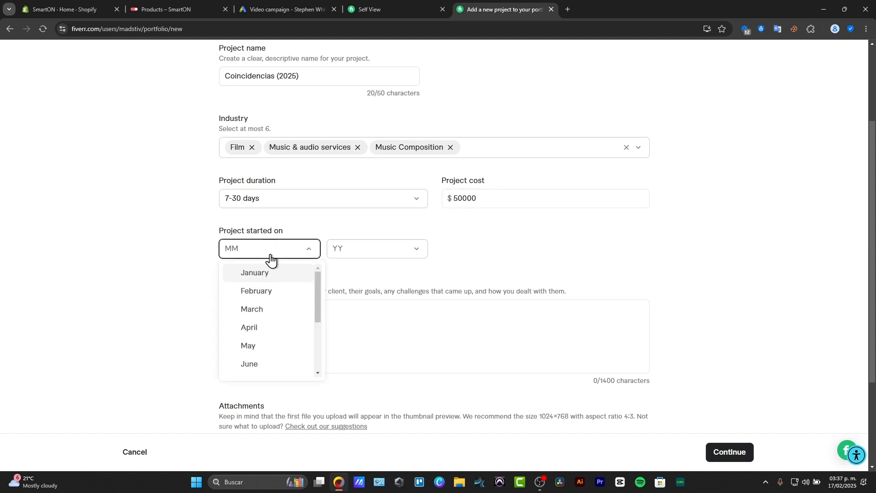
pyautogui.click(254, 272)
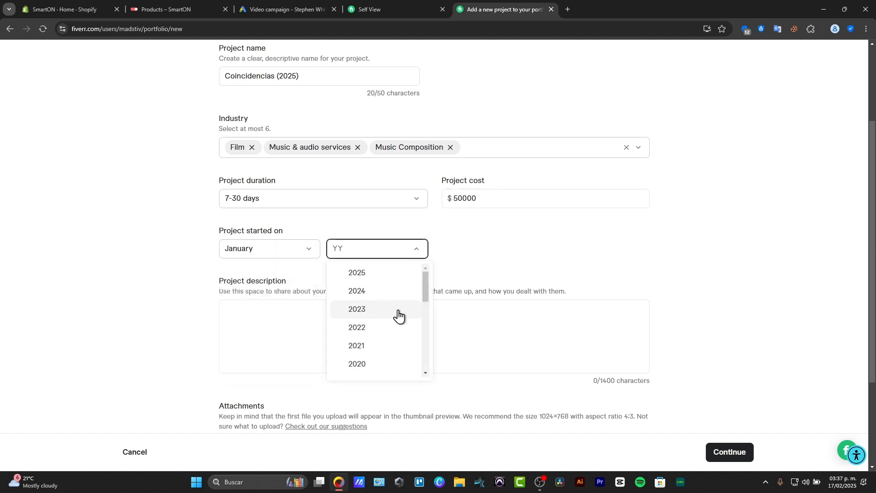
pyautogui.click(357, 345)
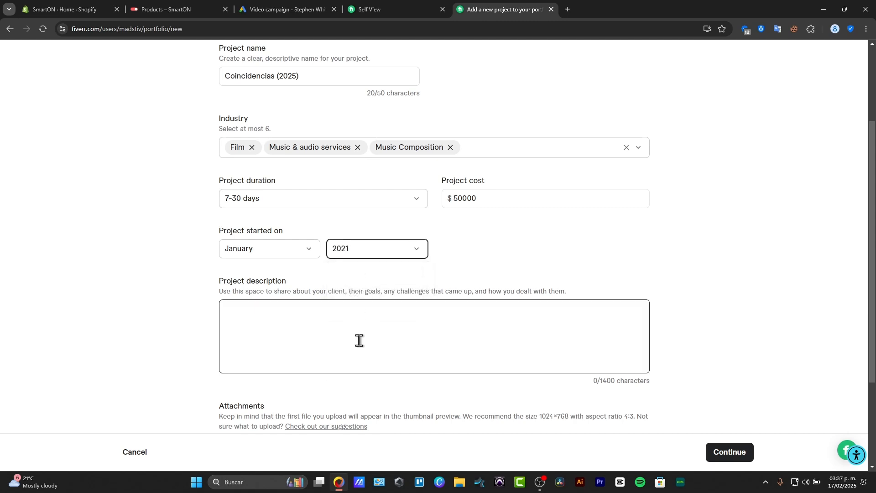
pyautogui.click(376, 249)
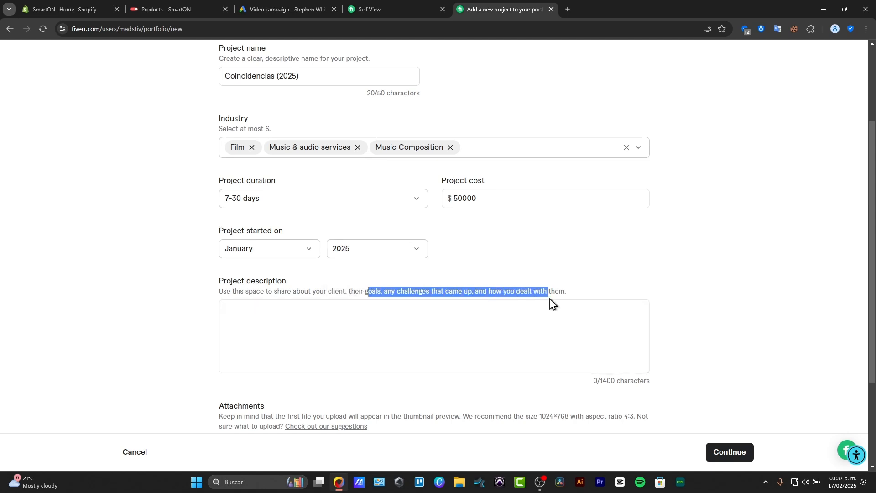
pyautogui.scroll(-3)
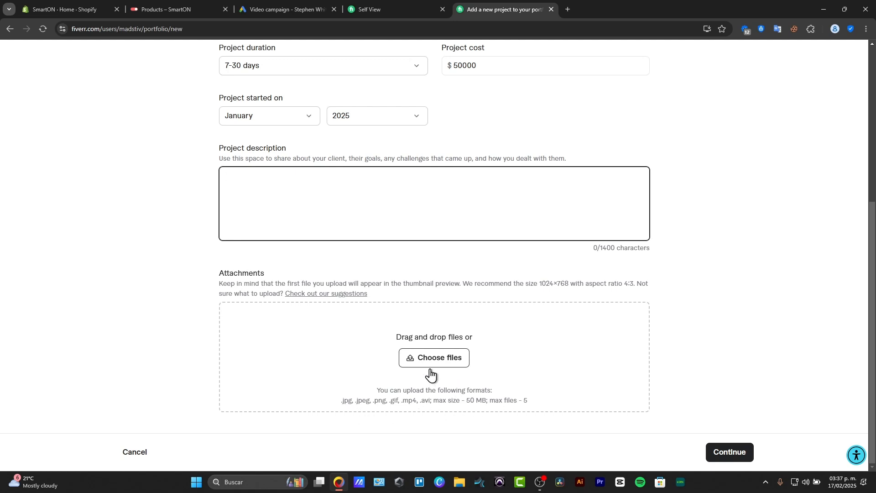
# Open the file picker for the Canvademy Logo project, then back out without attaching.
pyautogui.click(434, 357)
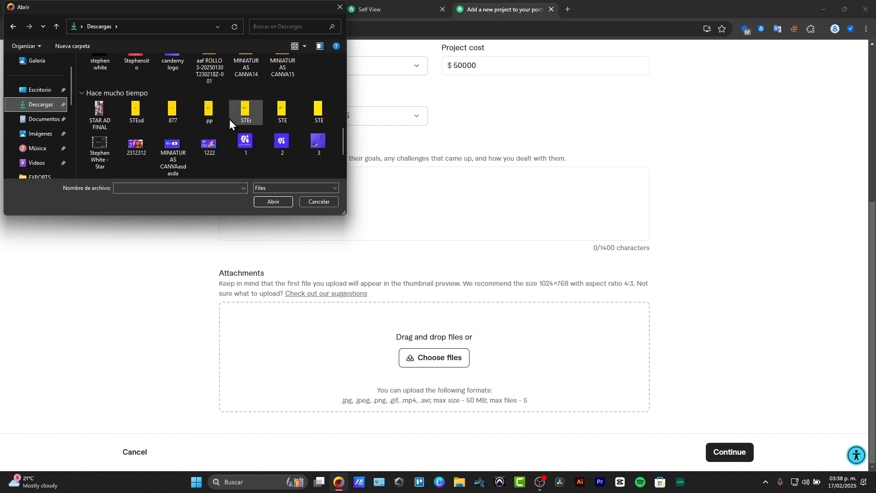
pyautogui.scroll(-3)
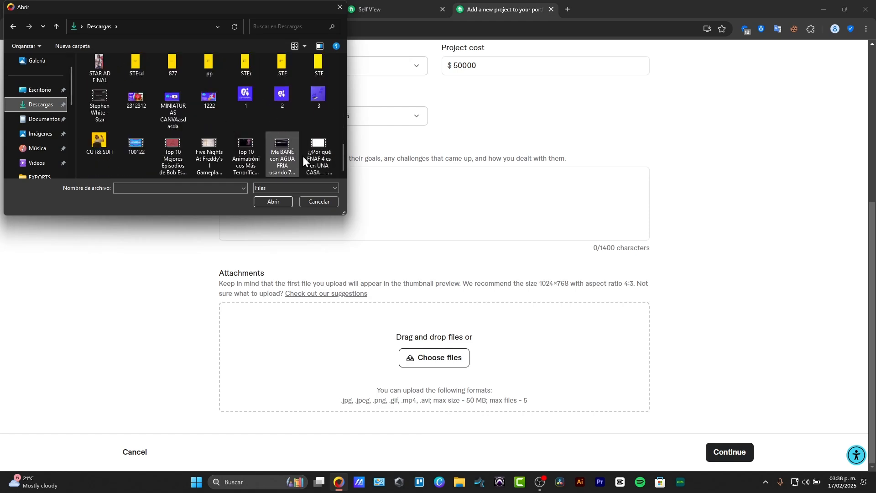
pyautogui.click(318, 202)
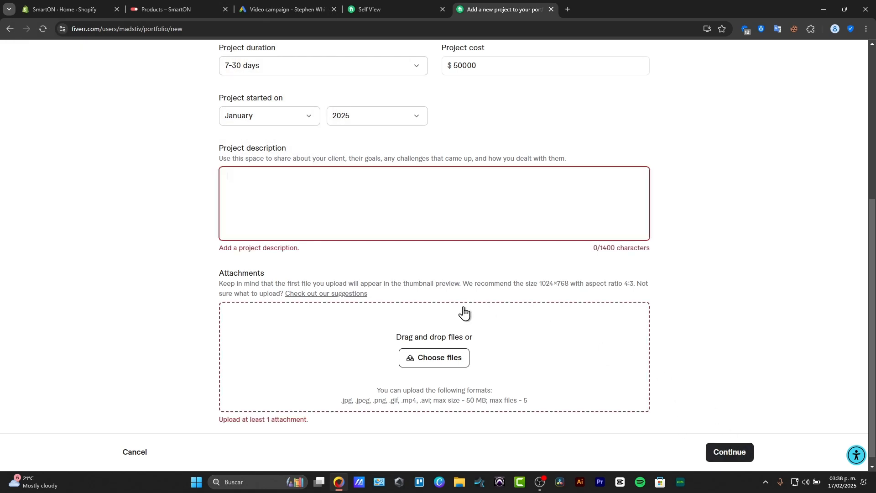
pyautogui.scroll(3)
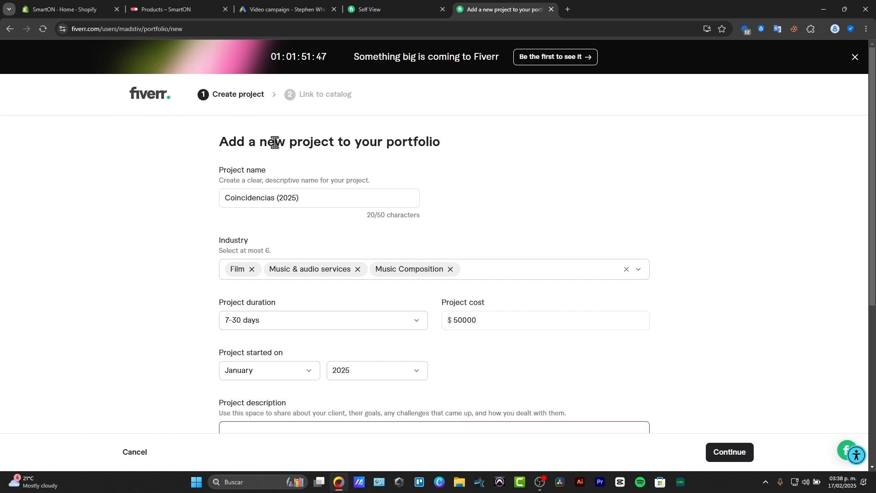
pyautogui.scroll(-3)
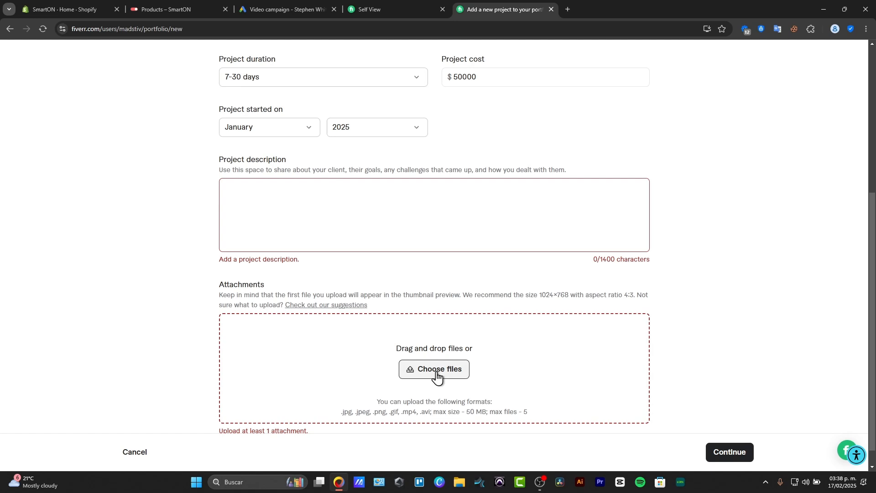
# Attach an image file to the Canvademy Logo project.
pyautogui.click(433, 369)
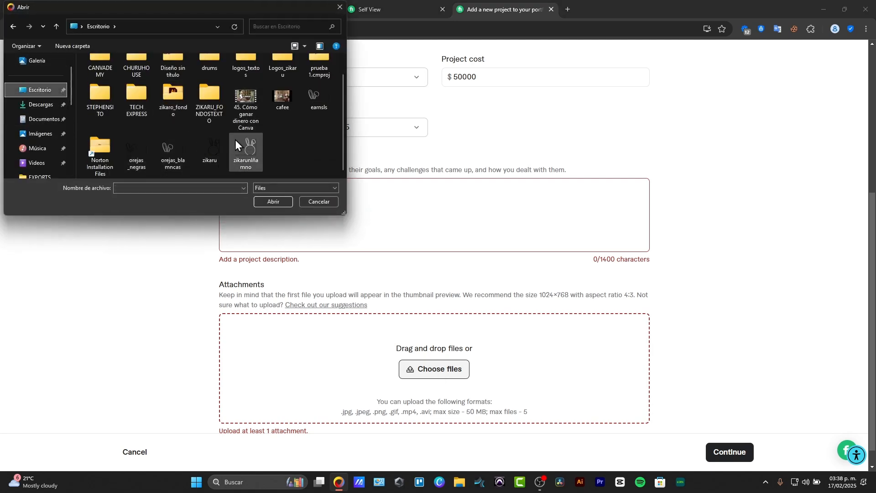
pyautogui.click(39, 104)
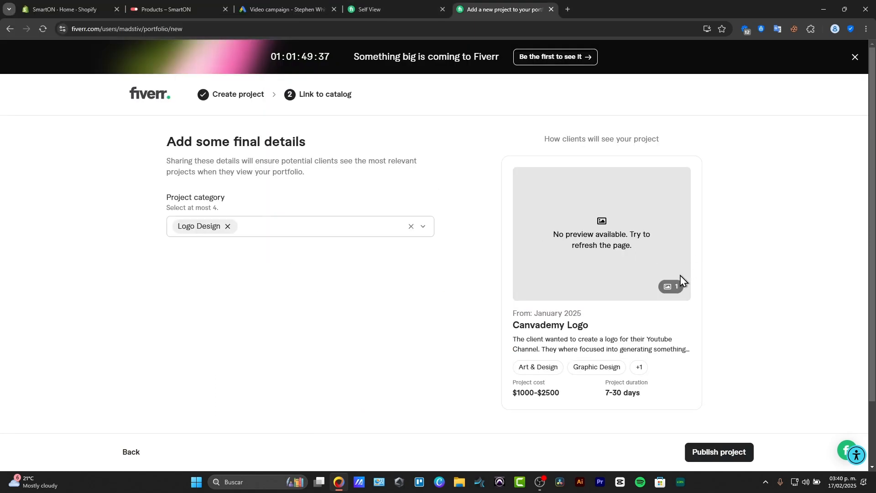
pyautogui.moveTo(547, 319)
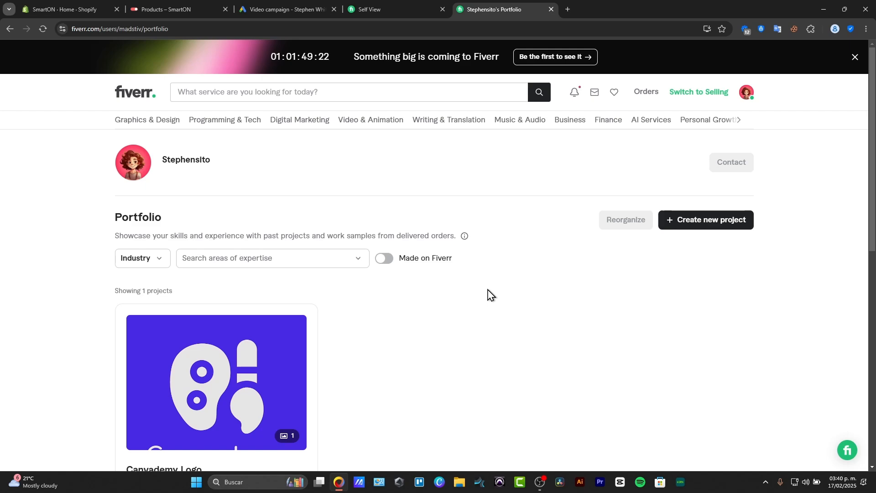
# Review the portfolio with the published Canvademy Logo project and start a fresh project.
pyautogui.scroll(-3)
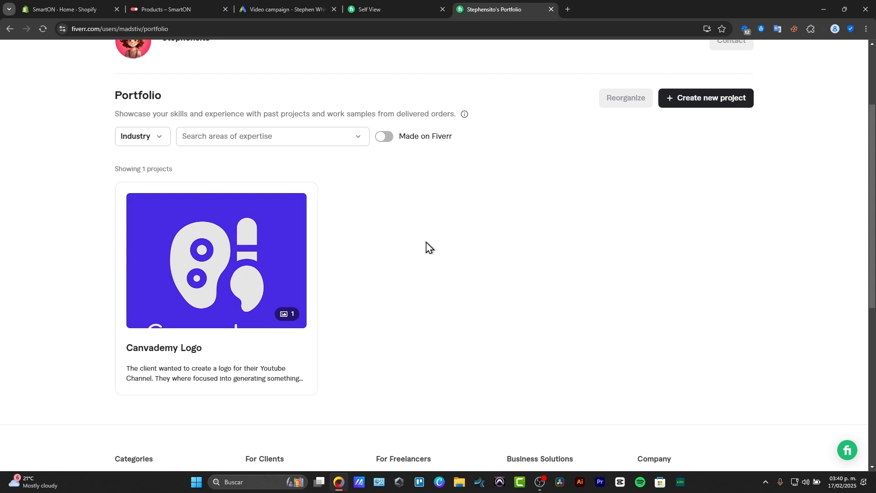
pyautogui.moveTo(399, 241)
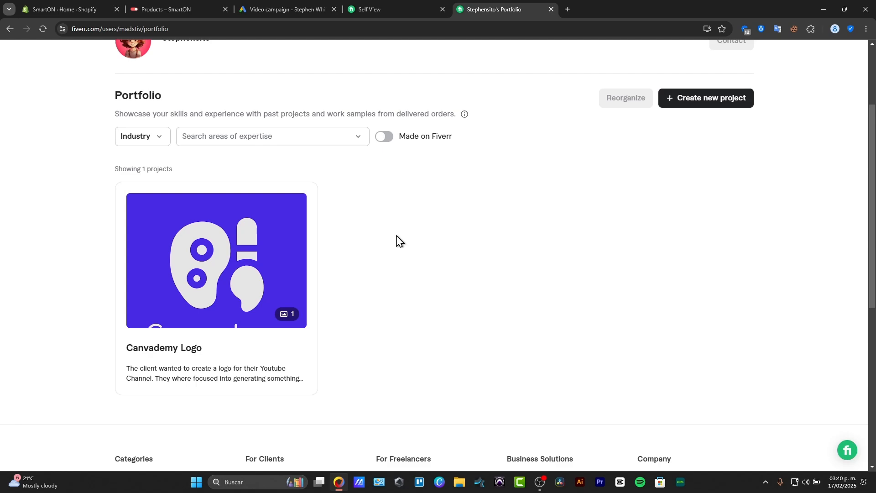
pyautogui.click(705, 97)
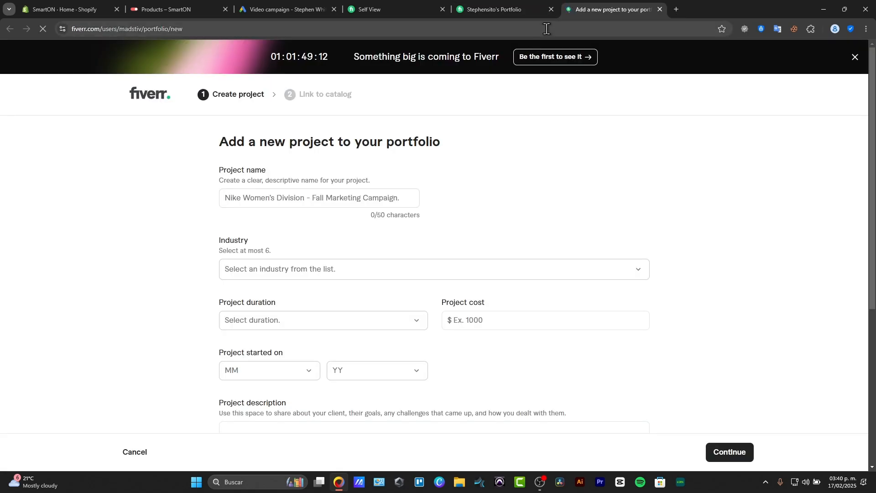
# Attach an image to the Zikarú Arte & Café project and publish it as the second portfolio item.
pyautogui.scroll(-3)
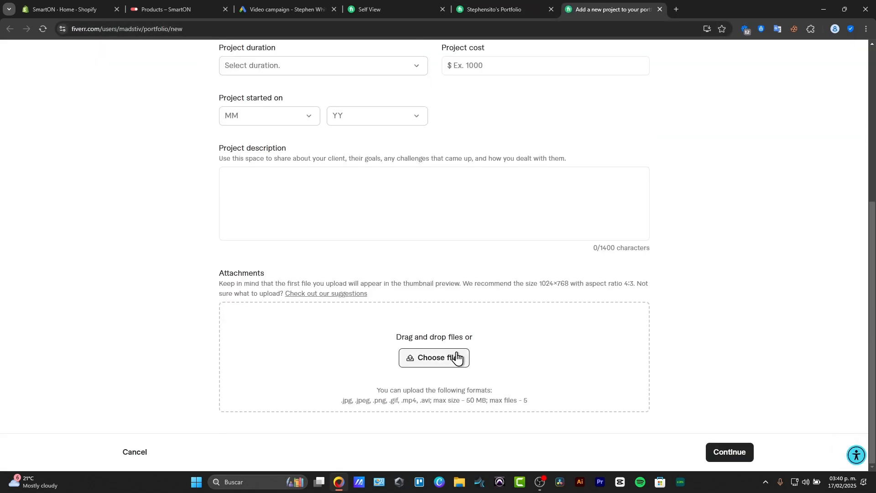
pyautogui.click(433, 358)
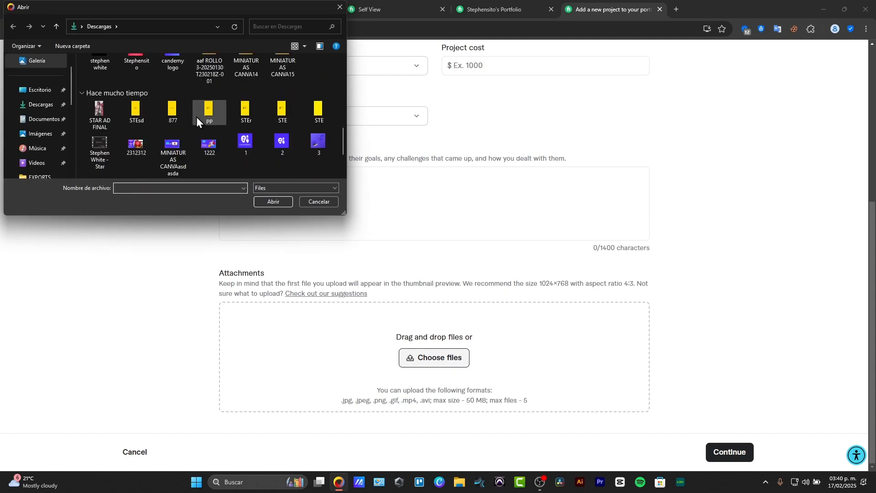
pyautogui.scroll(-3)
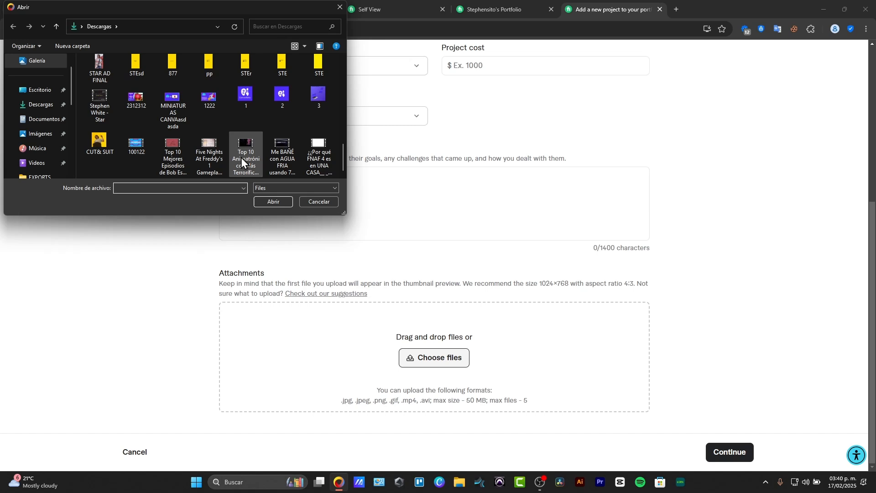
pyautogui.click(39, 91)
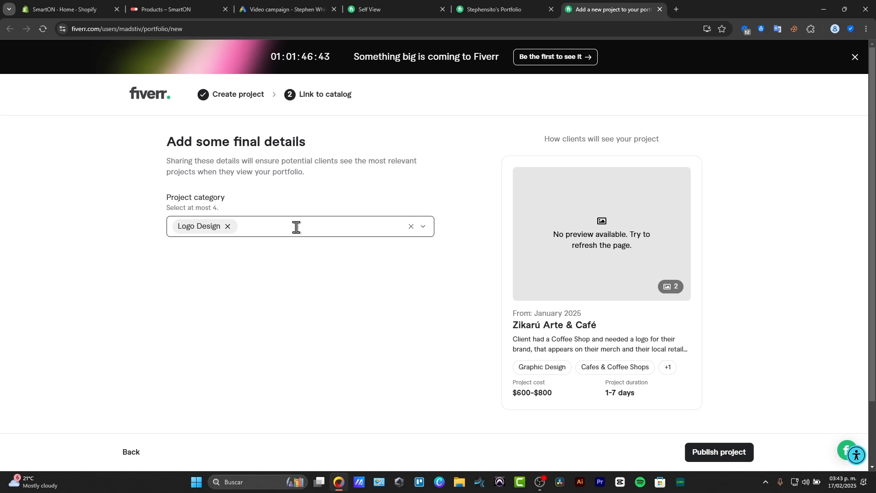
pyautogui.click(295, 227)
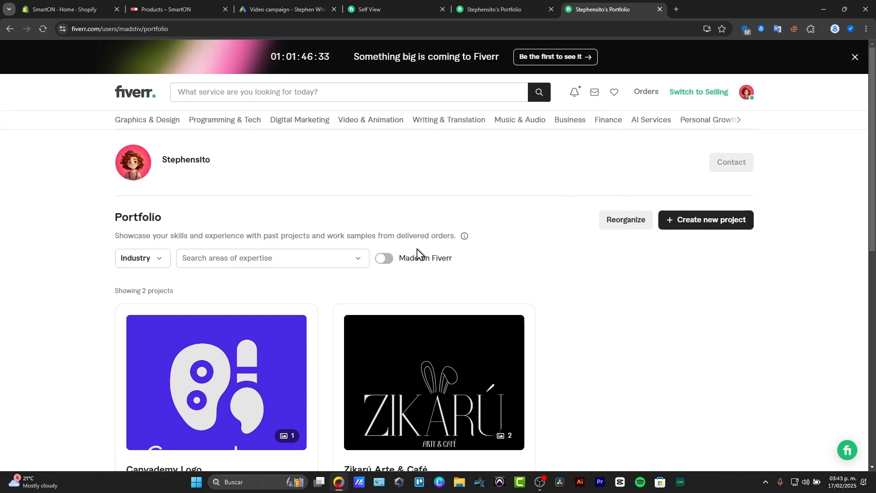
# Glance over the two-project portfolio before moving to the Cool Cats Designs site.
pyautogui.scroll(-3)
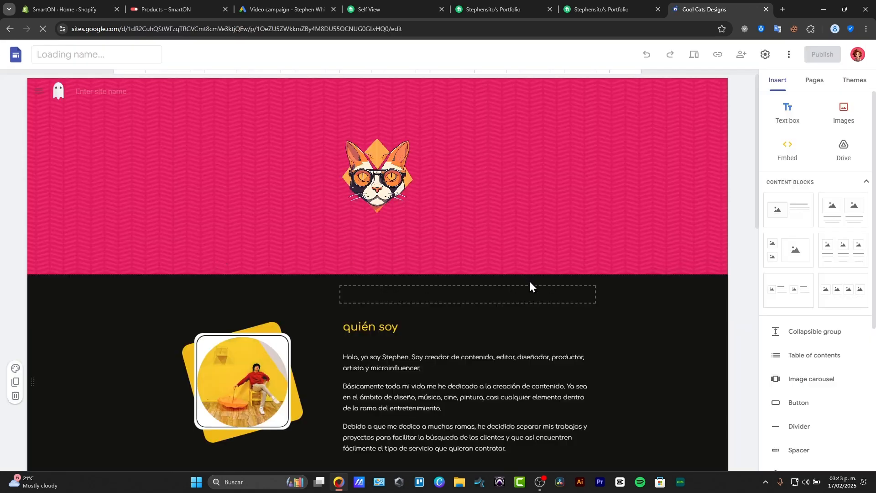
# Copy the Cool Cats Designs site's published link and return to the Fiverr portfolio.
pyautogui.scroll(-3)
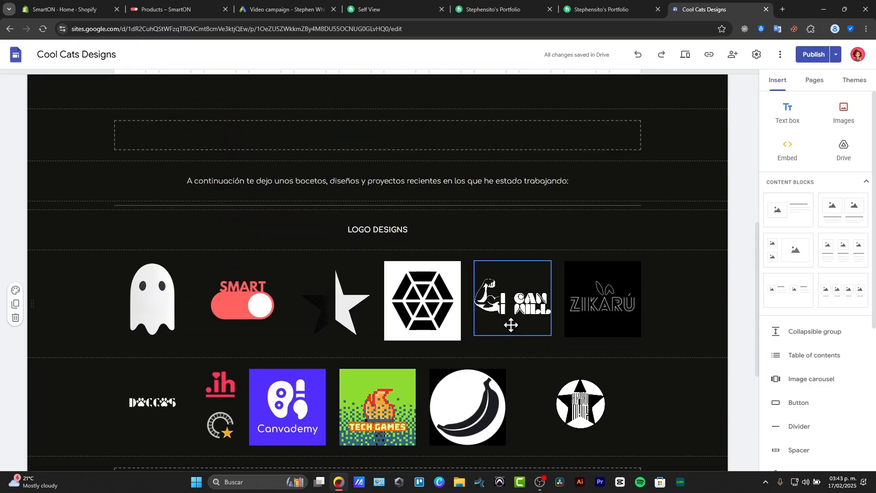
pyautogui.scroll(-3)
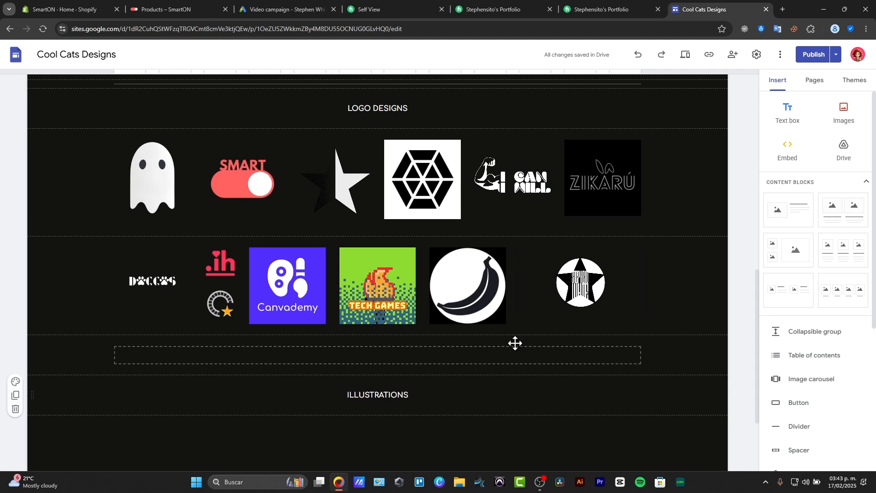
pyautogui.click(286, 284)
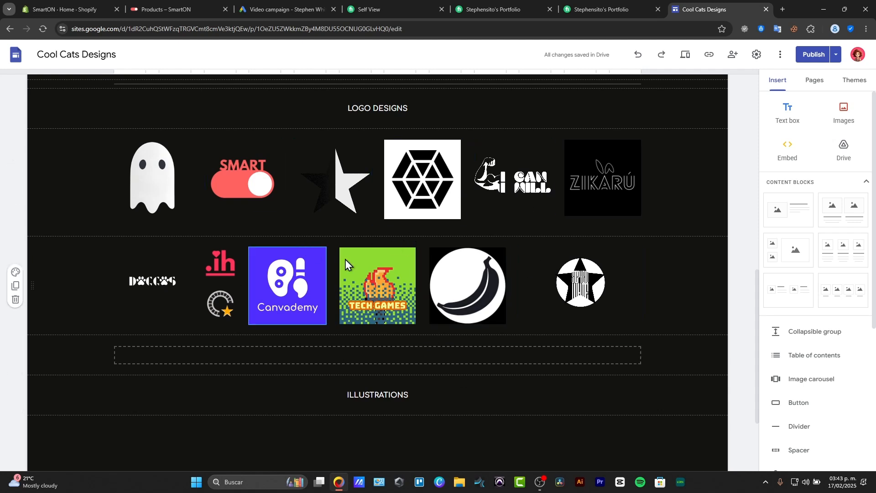
pyautogui.click(811, 53)
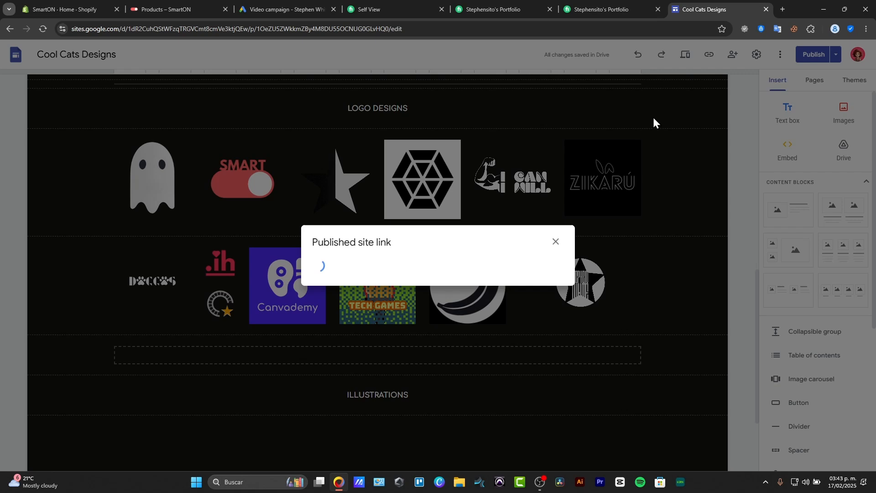
pyautogui.click(598, 9)
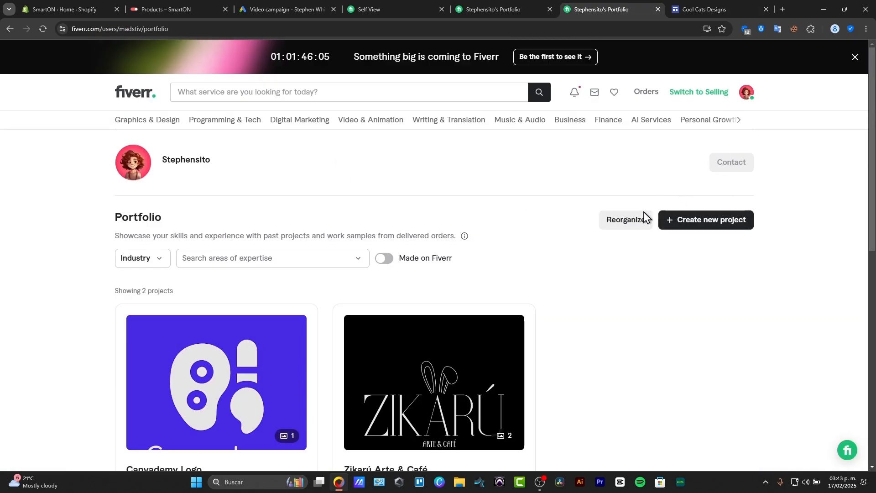
pyautogui.moveTo(746, 92)
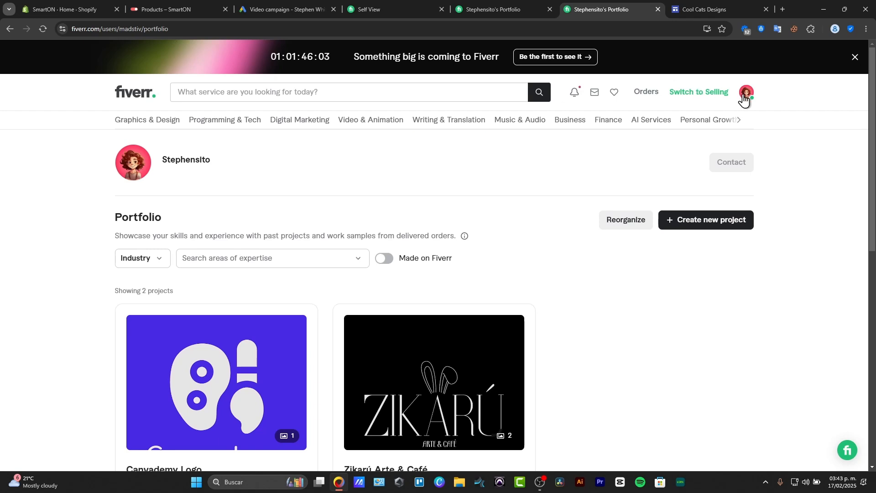
# Go to the seller profile page showing the coolcats.click/home link in About.
pyautogui.click(745, 92)
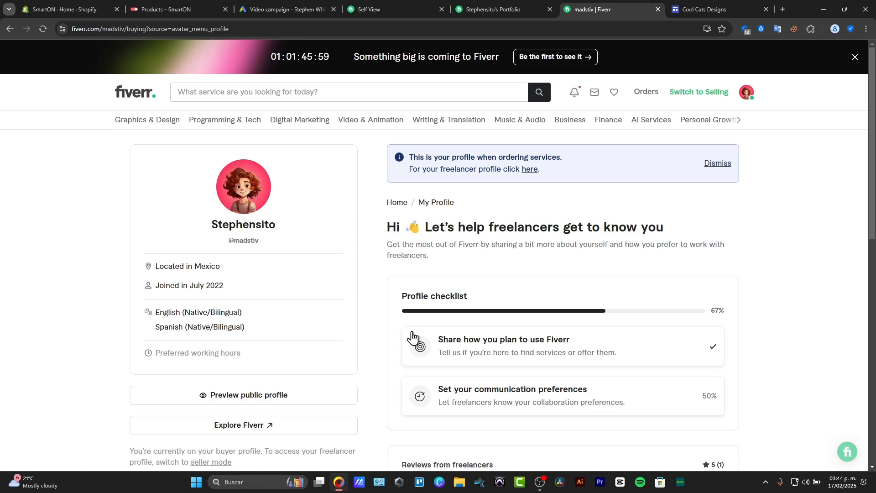
pyautogui.scroll(-3)
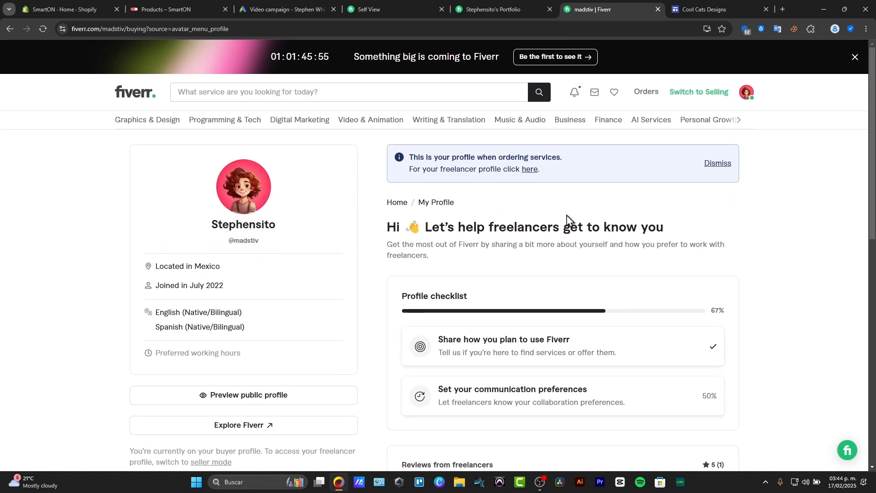
pyautogui.click(745, 93)
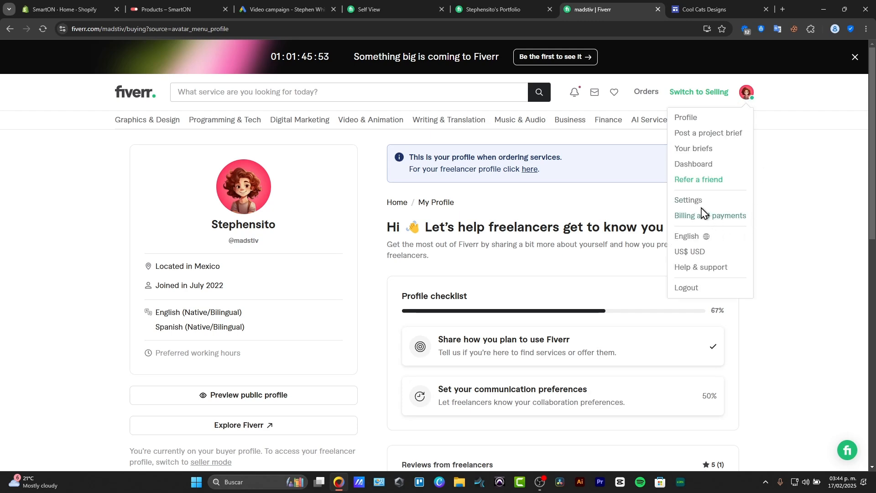
pyautogui.scroll(-3)
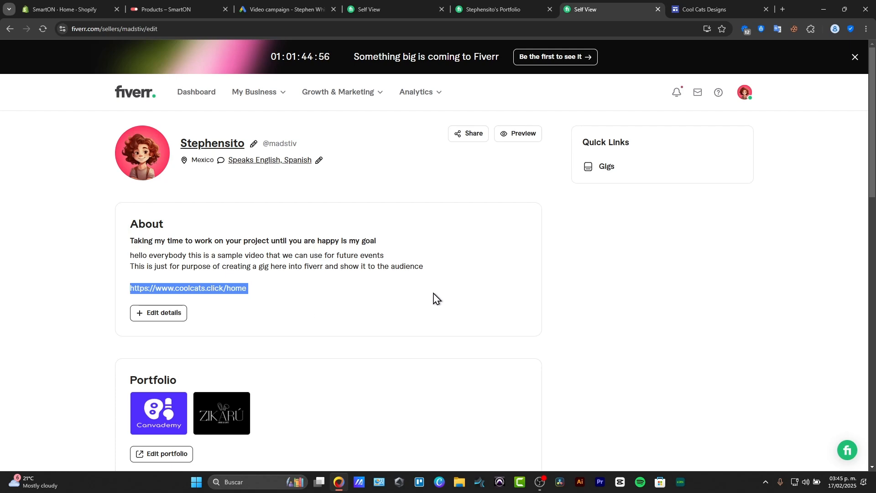
# Reach the Certifications card and start adding a new certification.
pyautogui.scroll(-3)
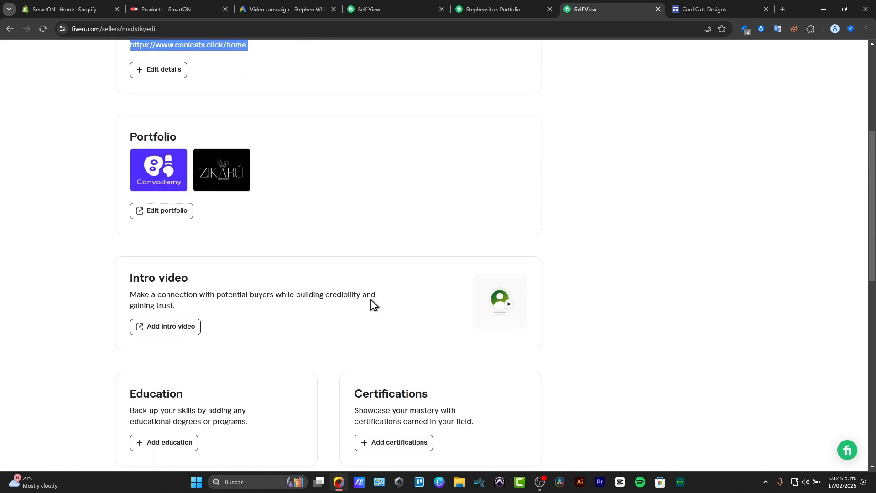
pyautogui.scroll(-3)
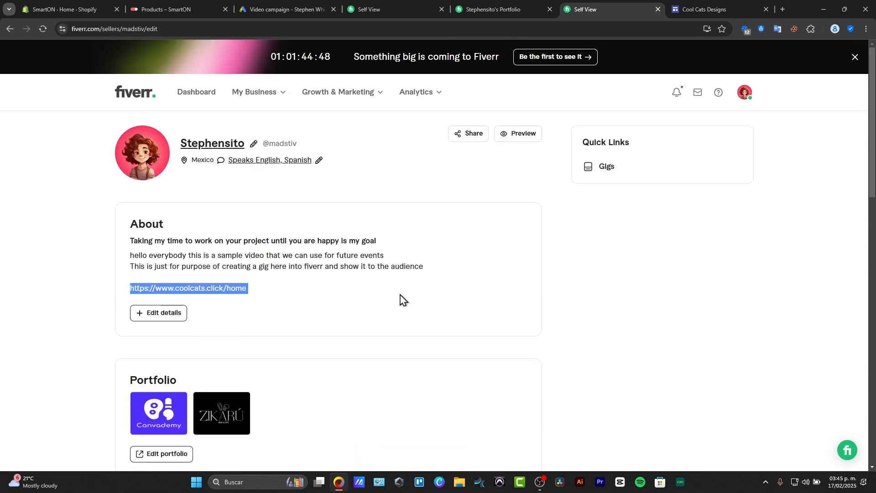
pyautogui.scroll(-3)
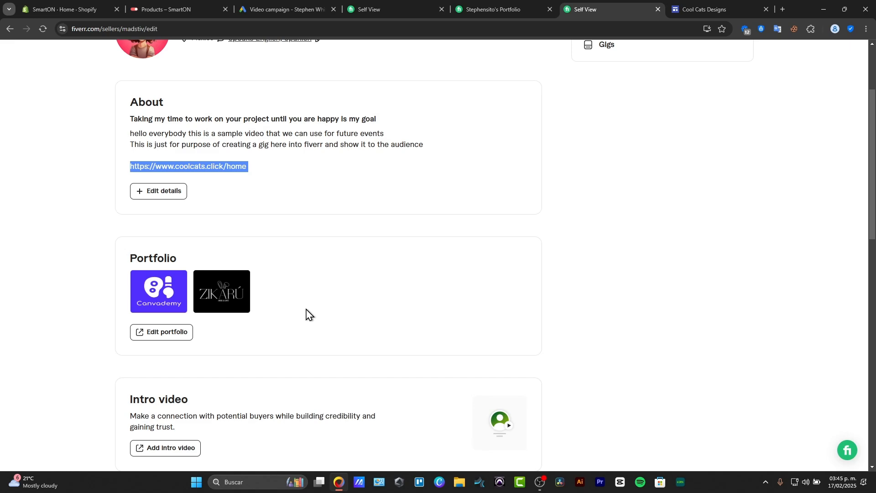
pyautogui.scroll(-3)
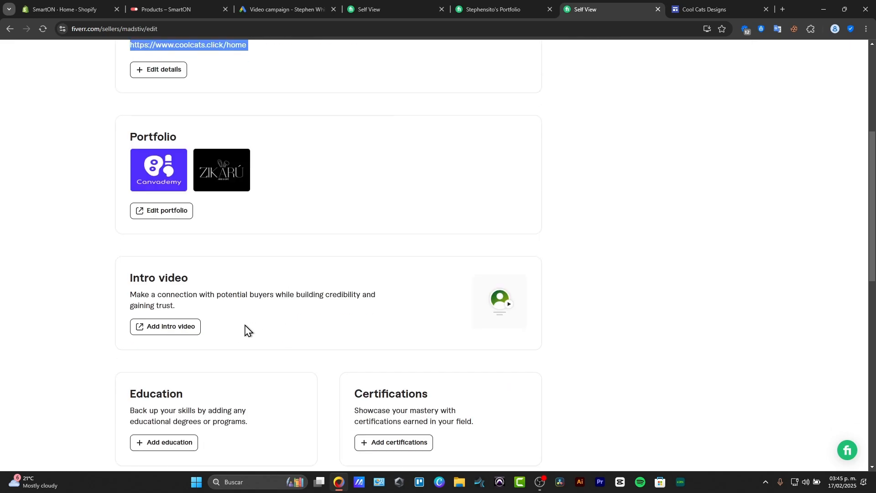
pyautogui.scroll(-3)
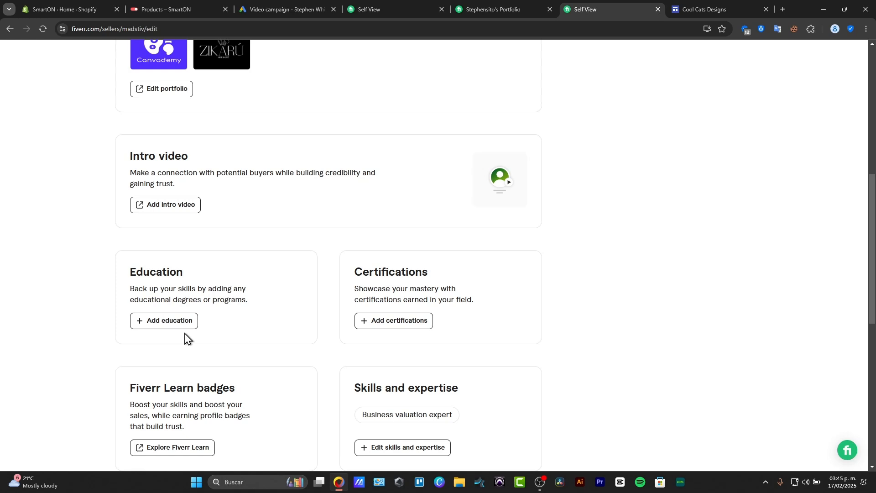
pyautogui.scroll(-3)
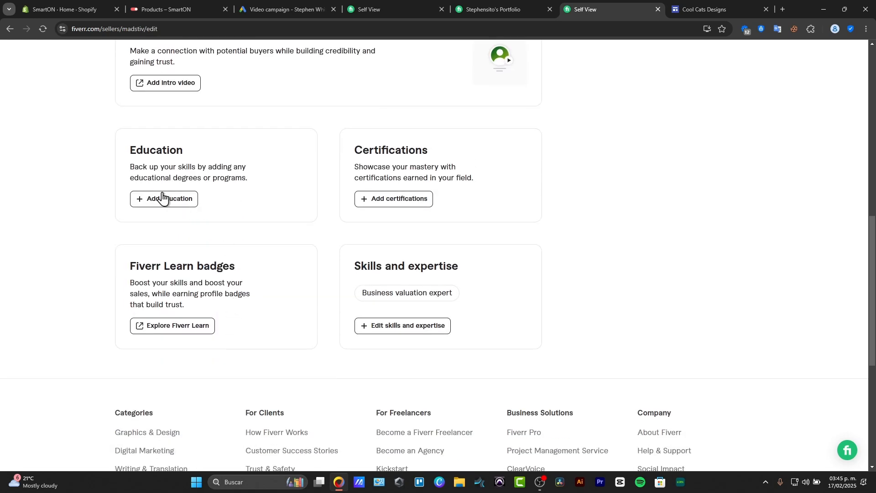
pyautogui.moveTo(393, 198)
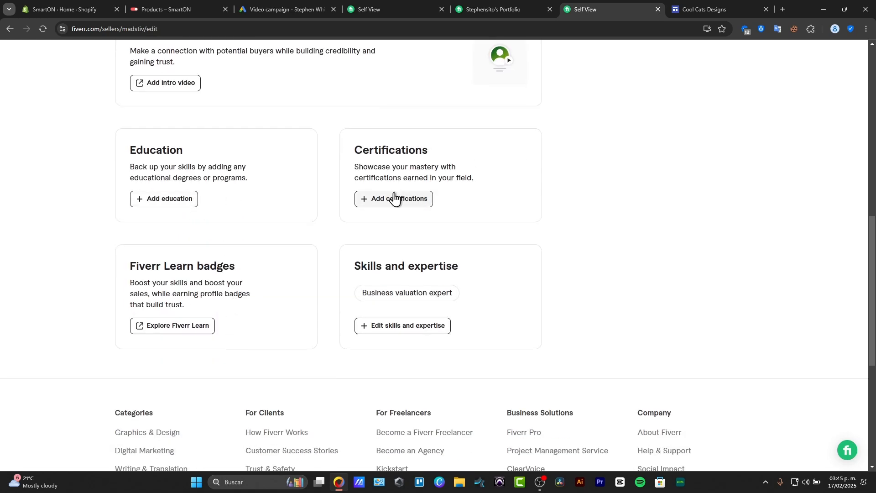
pyautogui.click(392, 198)
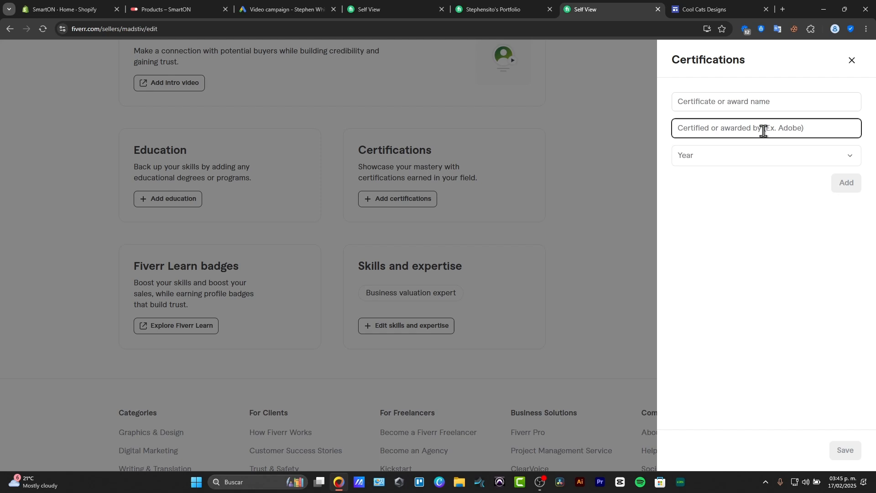
# Add 'Diseño de logotipos: síntesis gráfica y minimalismo' from Domestika, year 2024.
pyautogui.click(782, 9)
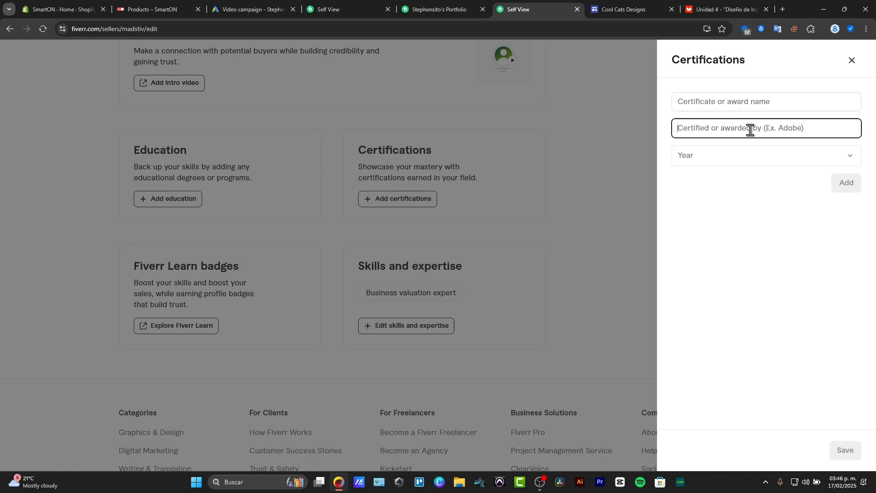
pyautogui.write('Diseño de logotipos: síntesis gráfica y minimalismo')
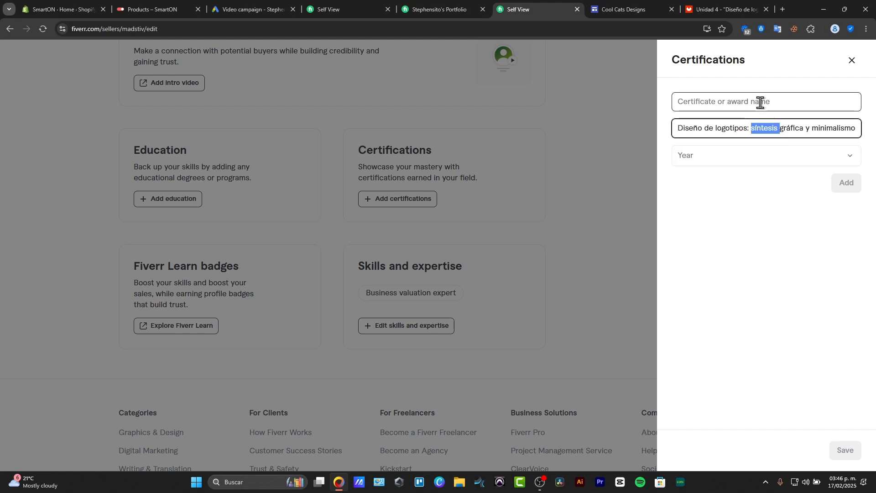
pyautogui.tripleClick(763, 128)
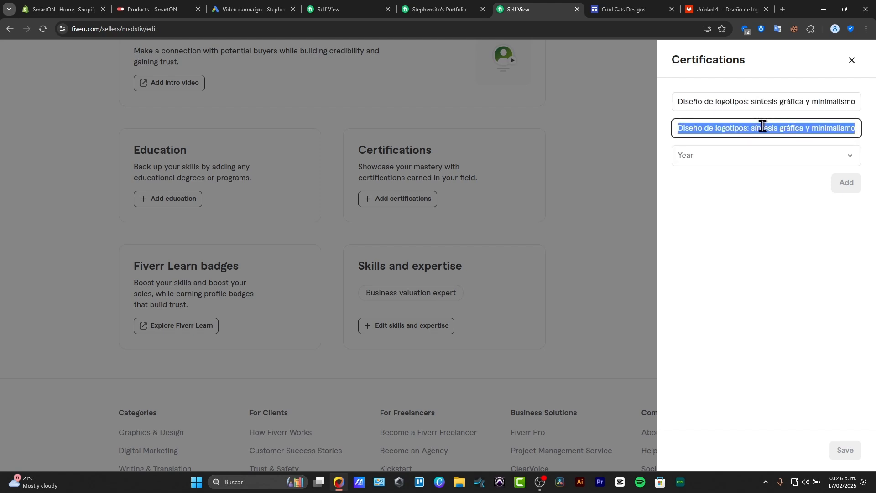
pyautogui.write('Domest')
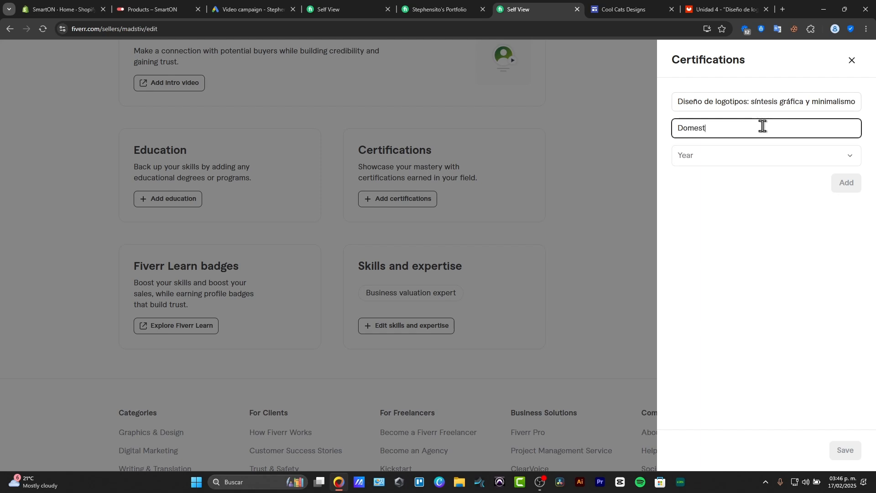
pyautogui.click(766, 155)
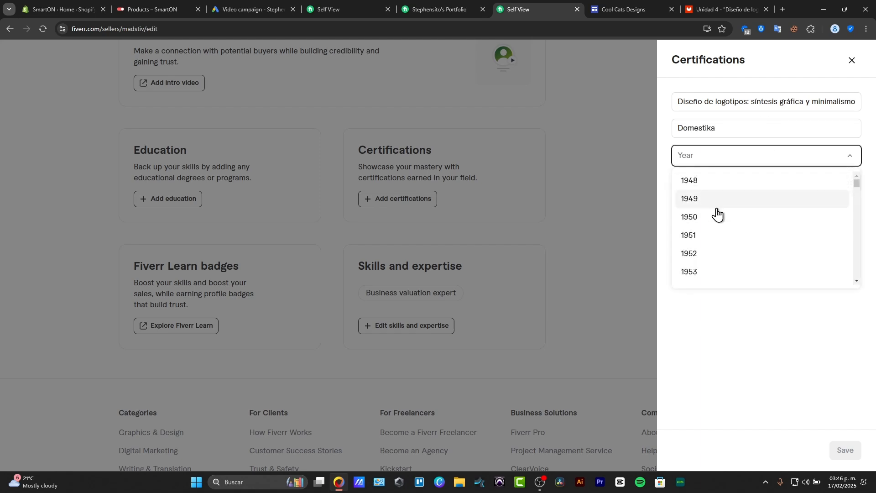
pyautogui.scroll(-3)
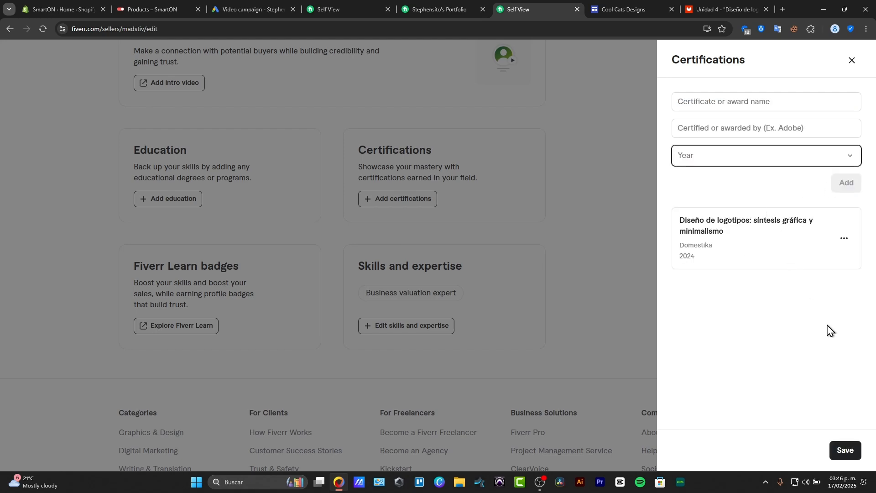
pyautogui.click(854, 60)
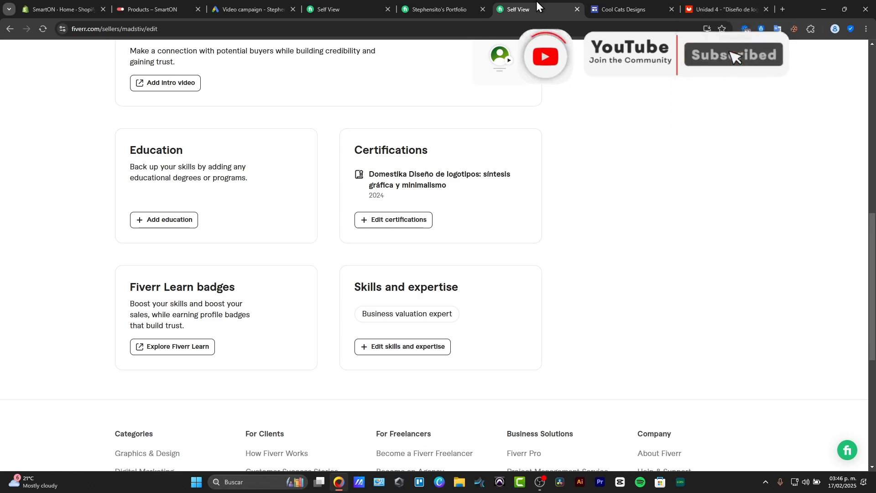
# Switch back to the Cool Cats Designs site in the Google Sites editor.
pyautogui.click(619, 10)
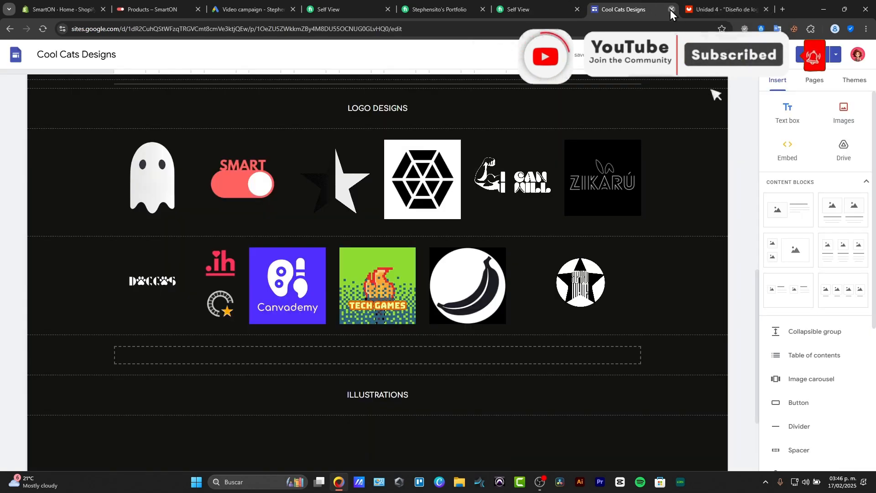